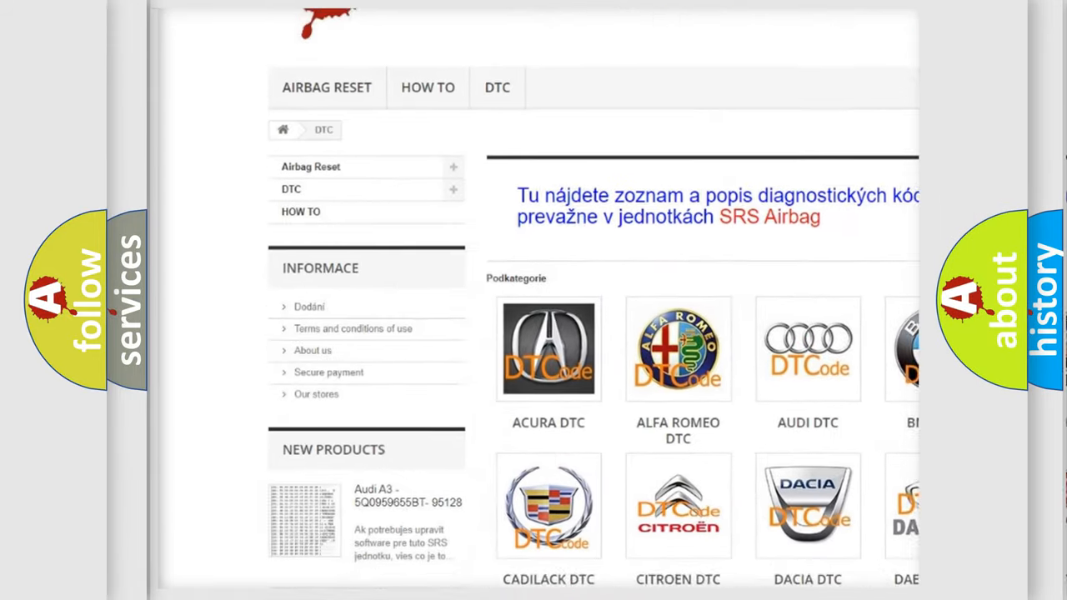
scroll("down", 3)
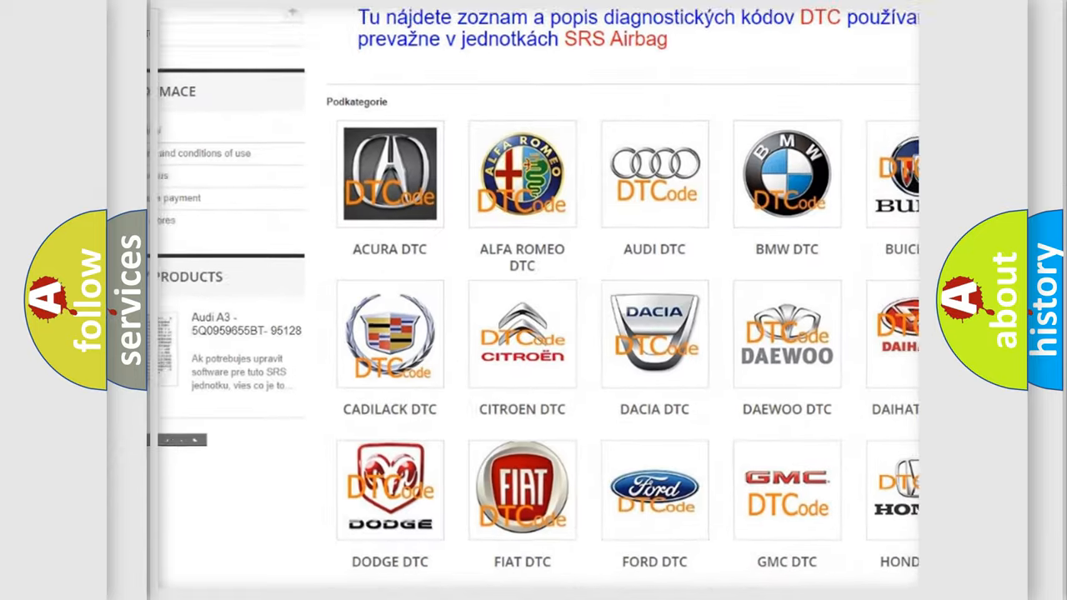